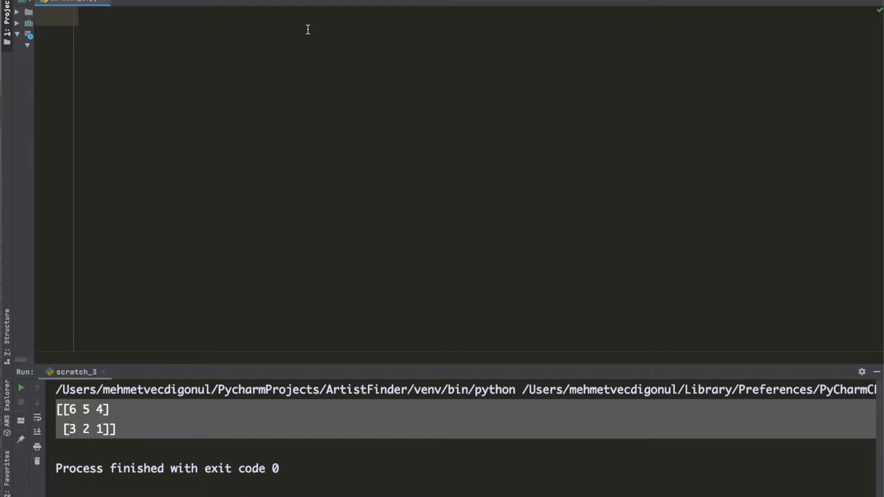
Write 'import numpy as np' and begin the assignment 'arr = np.array([[ ]])'.
{"action": "type", "text": "import numpy as np"}
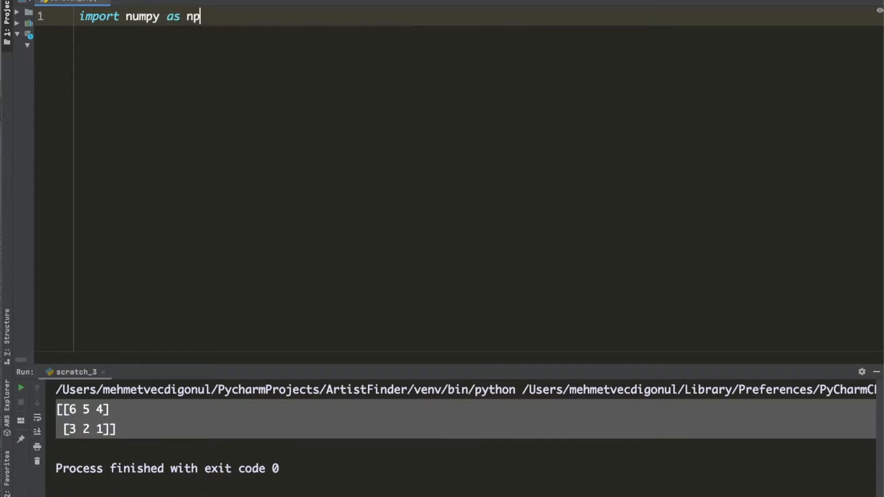
{"action": "key", "text": "enter"}
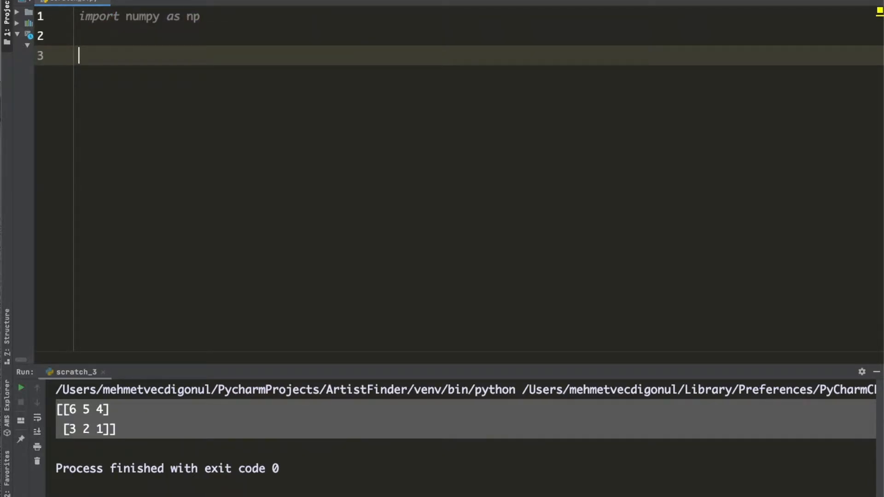
{"action": "type", "text": "arr"}
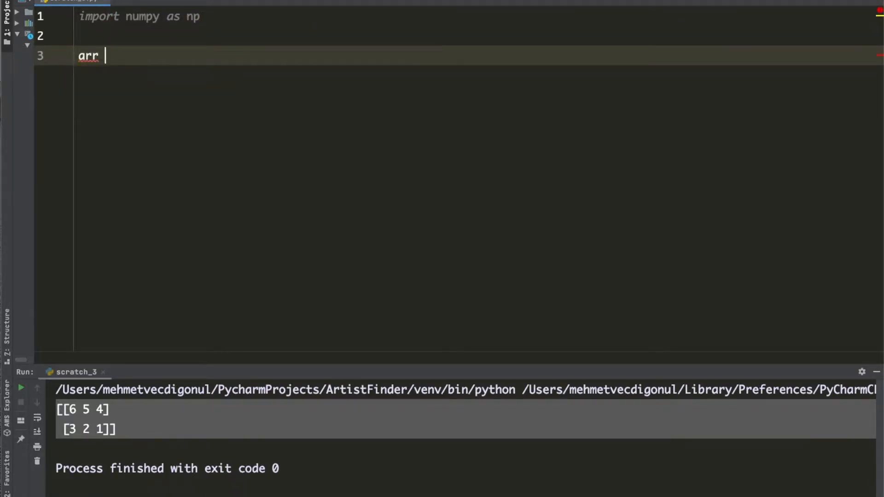
{"action": "type", "text": "= np.array([[]["}
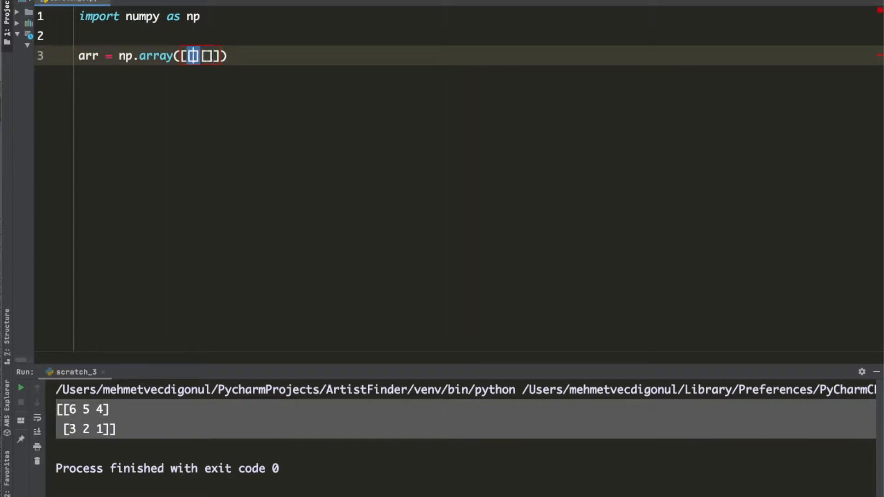
Fill the array with rows [1, 2, 3] and [4, 5, 6], making a 2×3 array.
{"action": "type", "text": "1, 2, 3"}
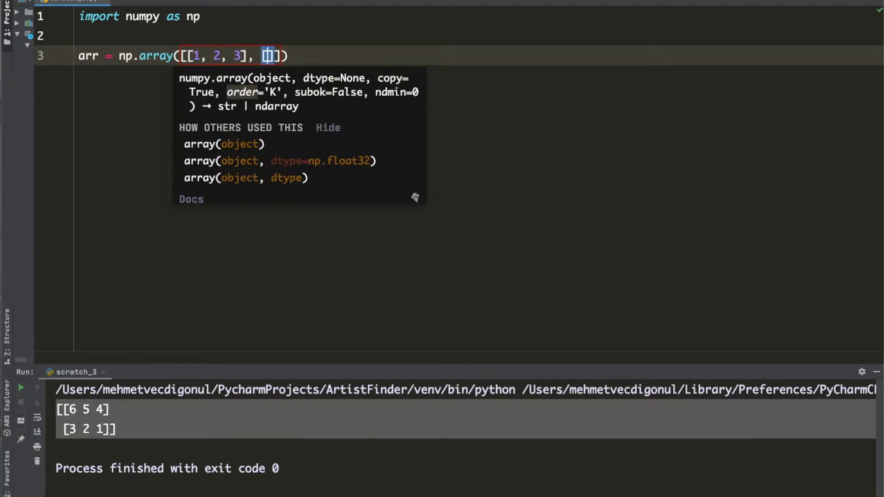
{"action": "type", "text": "4, 5, 6"}
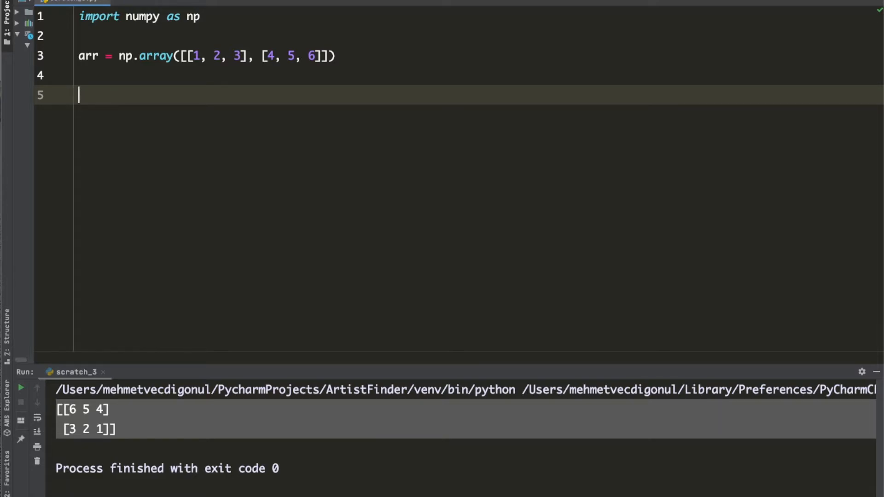
Add print(arr), run it to show [[1 2 3] [4 5 6]], and leave a blank line above it.
{"action": "type", "text": "print(arr"}
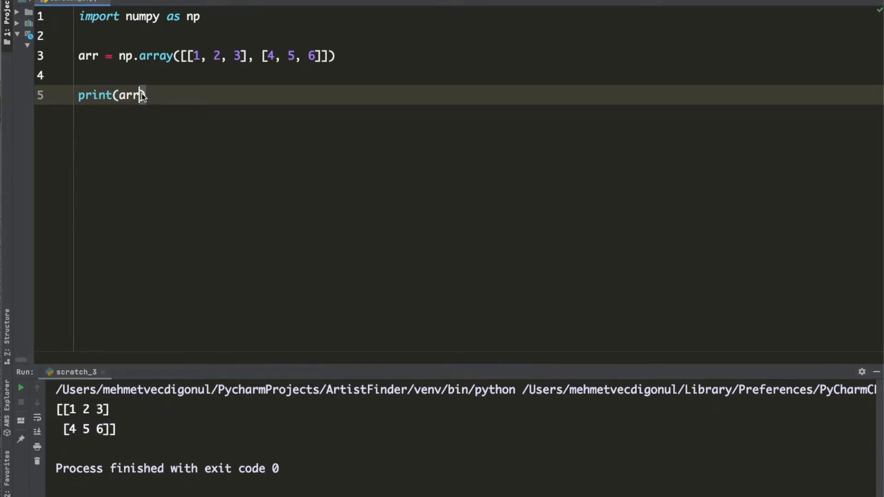
{"action": "key", "text": "Enter"}
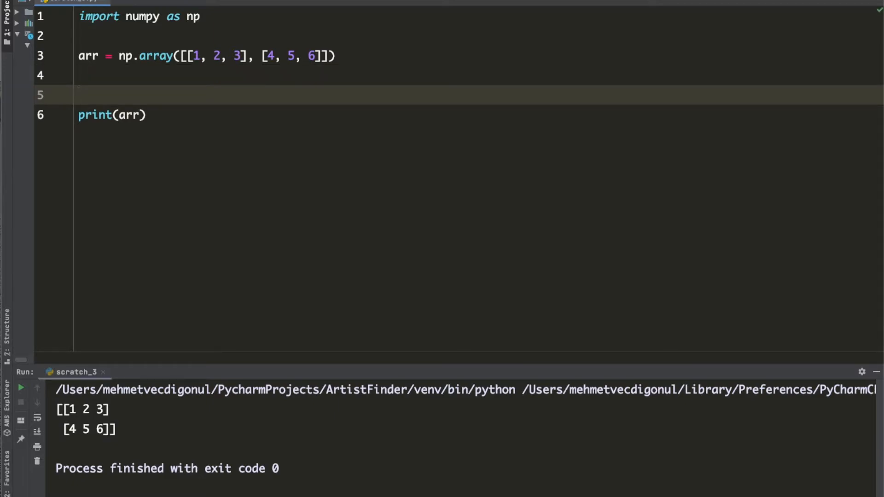
{"action": "left_click", "coordinate": [80, 95]}
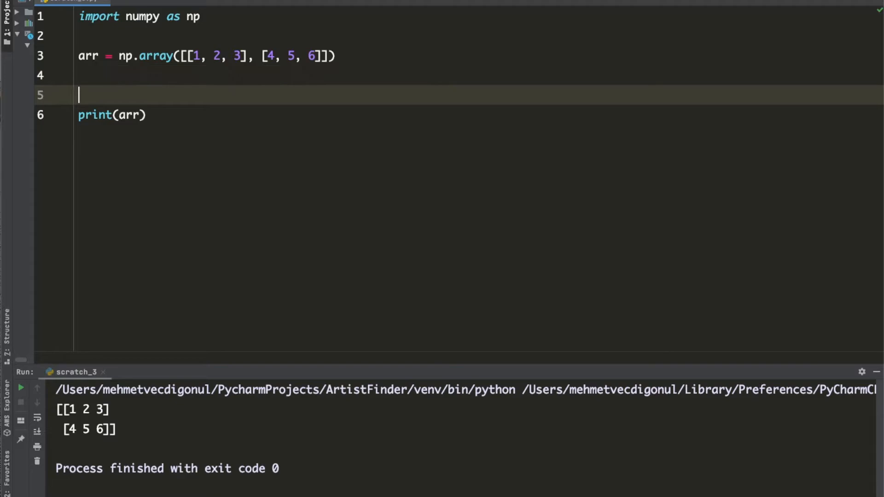
Write 'arr_2 = np.flip(arr)' on the blank line above the print.
{"action": "type", "text": "arr_'"}
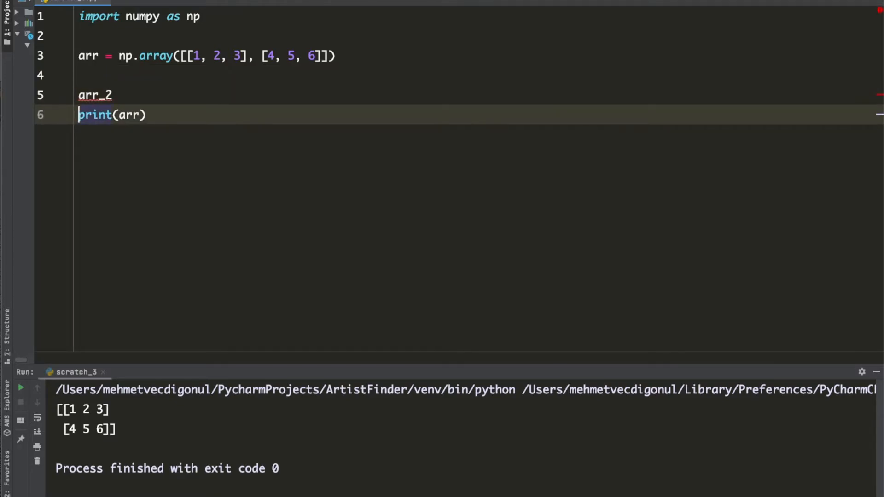
{"action": "type", "text": "?"}
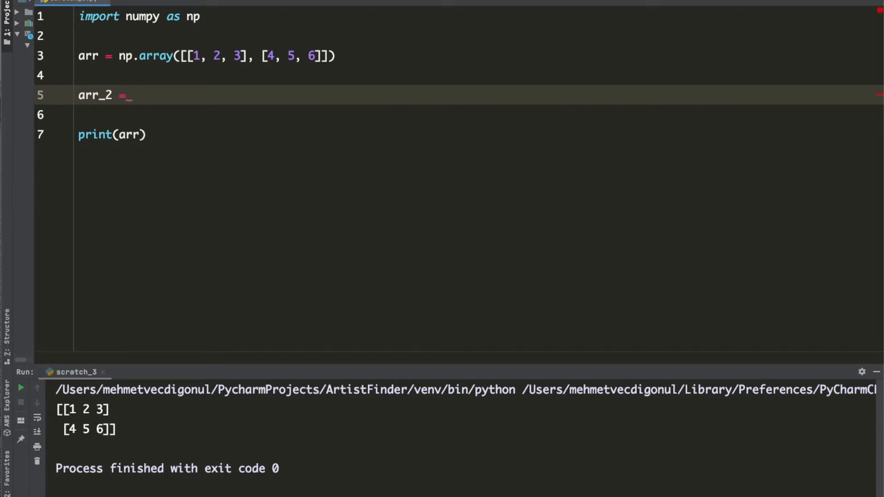
{"action": "type", "text": "np."}
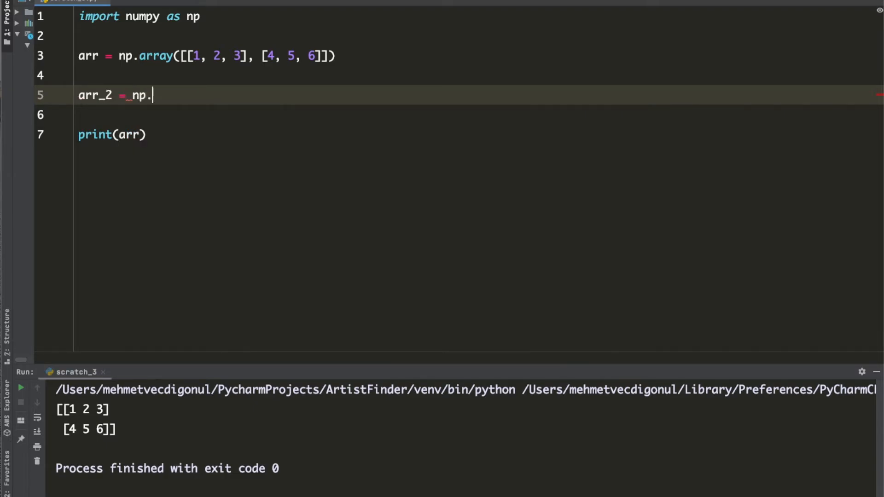
{"action": "type", "text": "flip("}
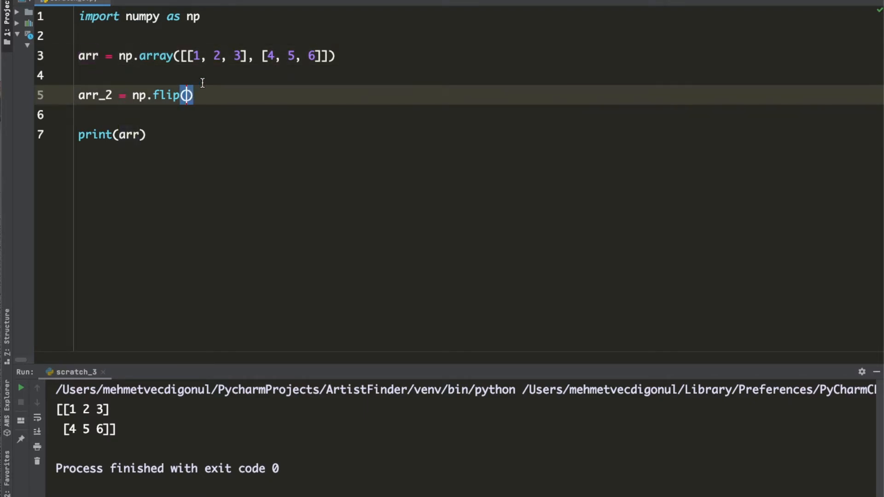
{"action": "type", "text": "arr"}
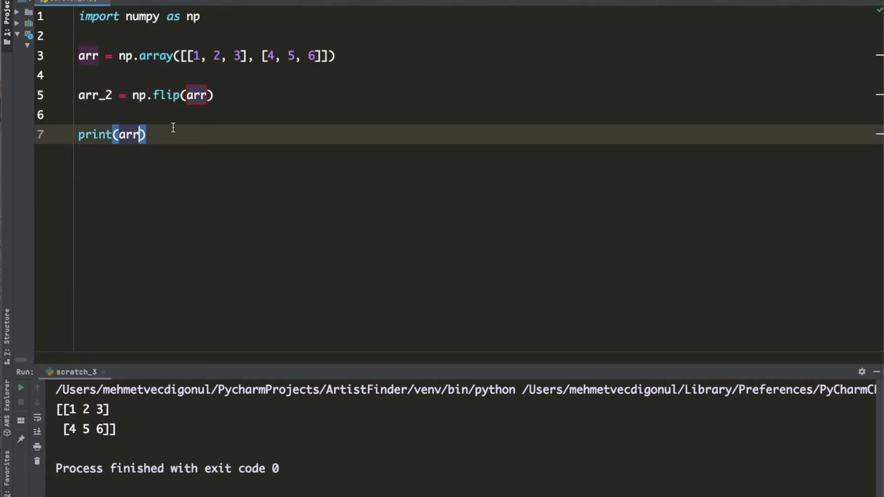
Change the print to arr_2 and run, outputting [[6 5 4] [3 2 1]].
{"action": "type", "text": "_2"}
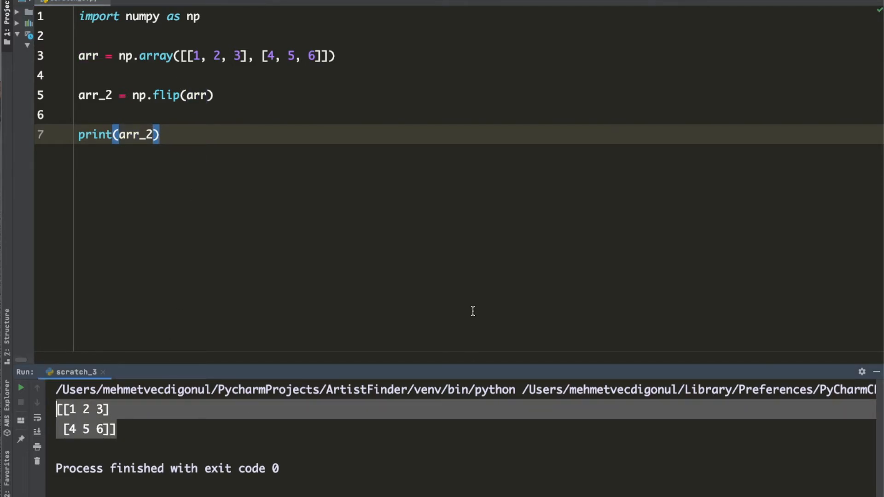
{"action": "left_click", "coordinate": [22, 388]}
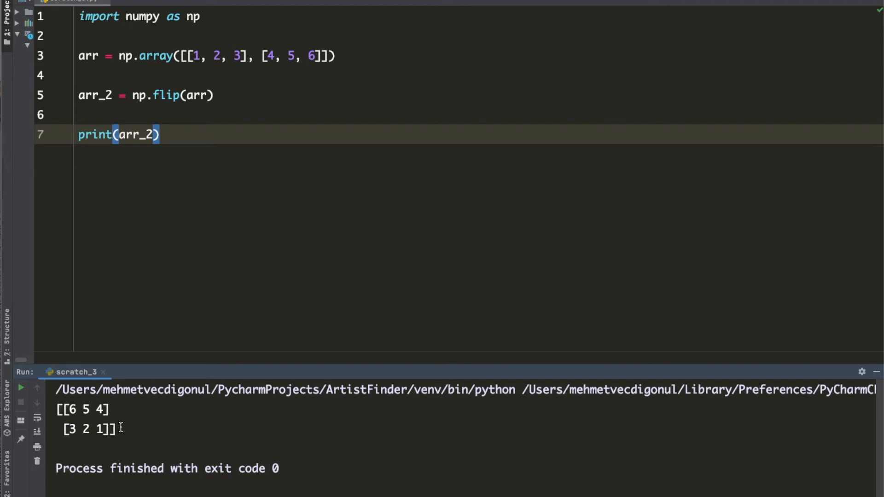
{"action": "mouse_move", "coordinate": [212, 112]}
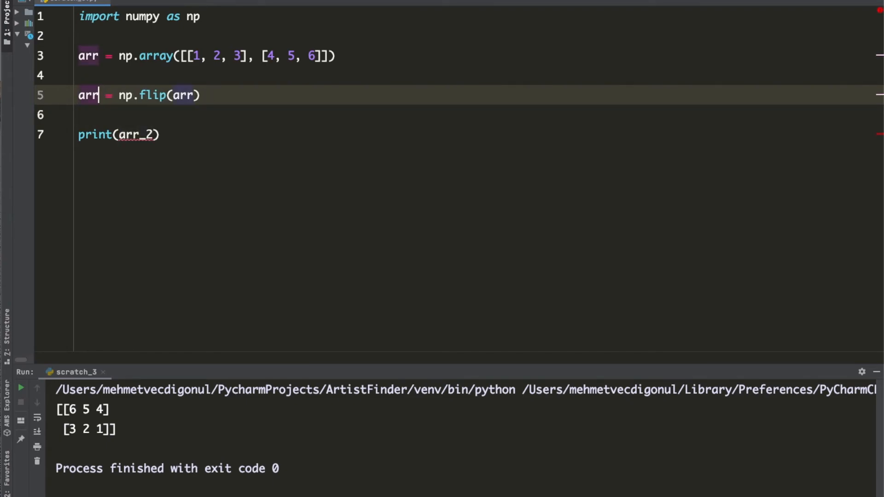
Reassign the flip as 'arr = np.flip(arr)' and make the print output arr again.
{"action": "double_click", "coordinate": [130, 134]}
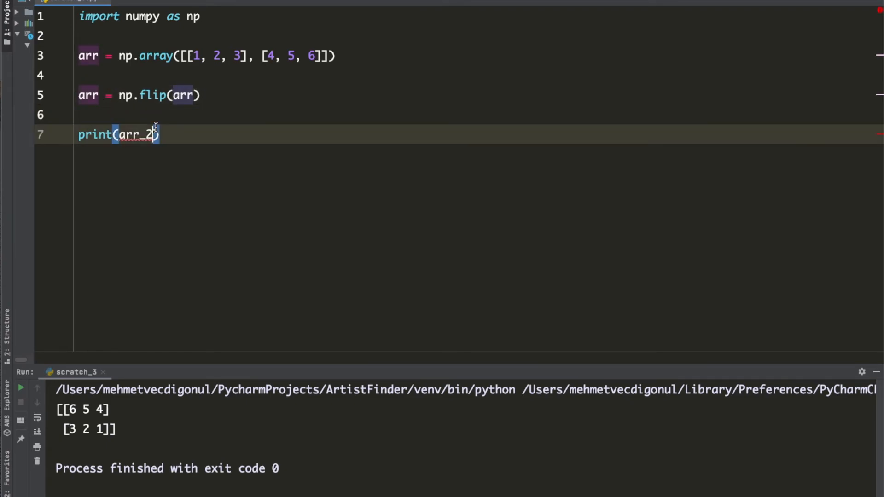
{"action": "key", "text": "BackSpace"}
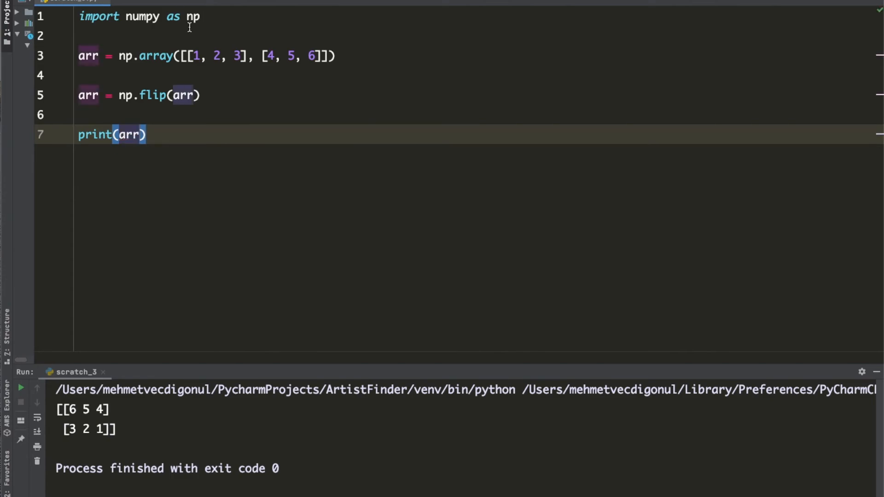